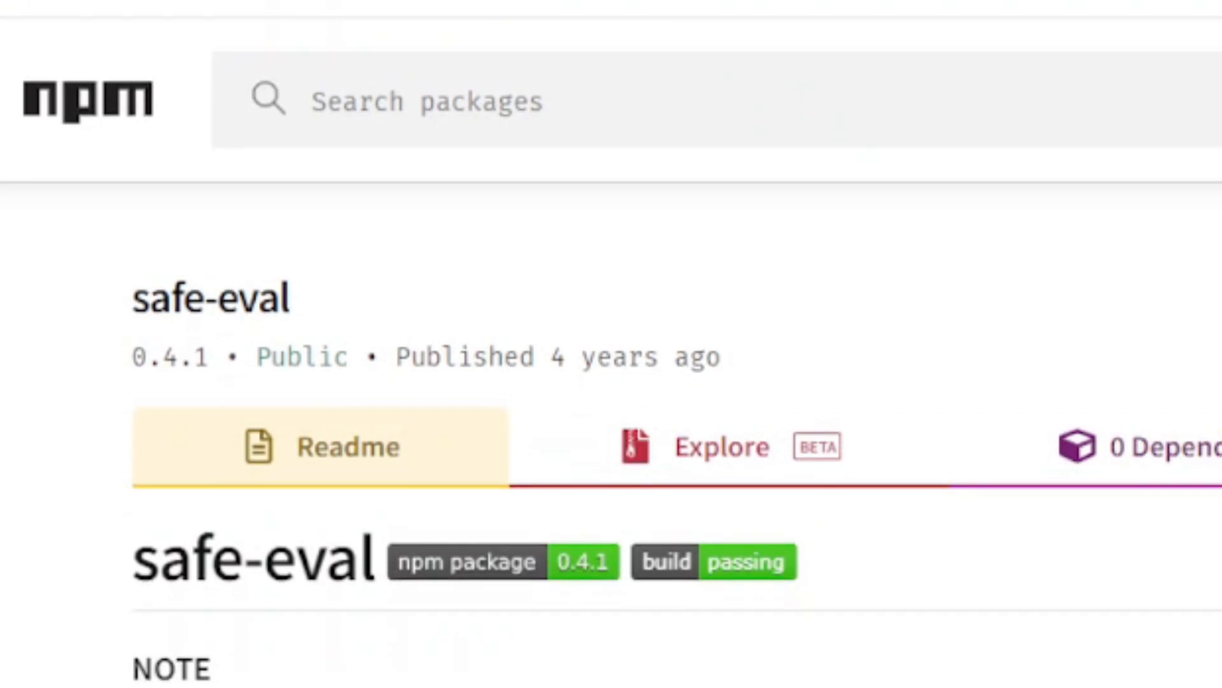
scroll(down, 3)
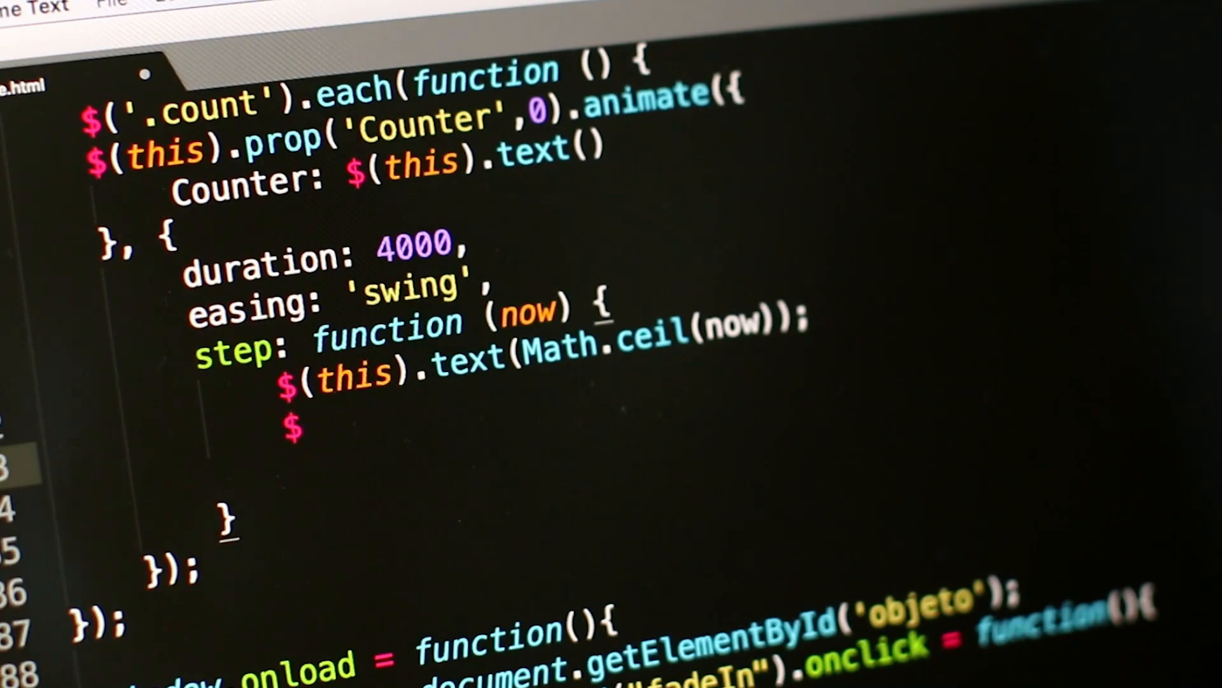
text((th)
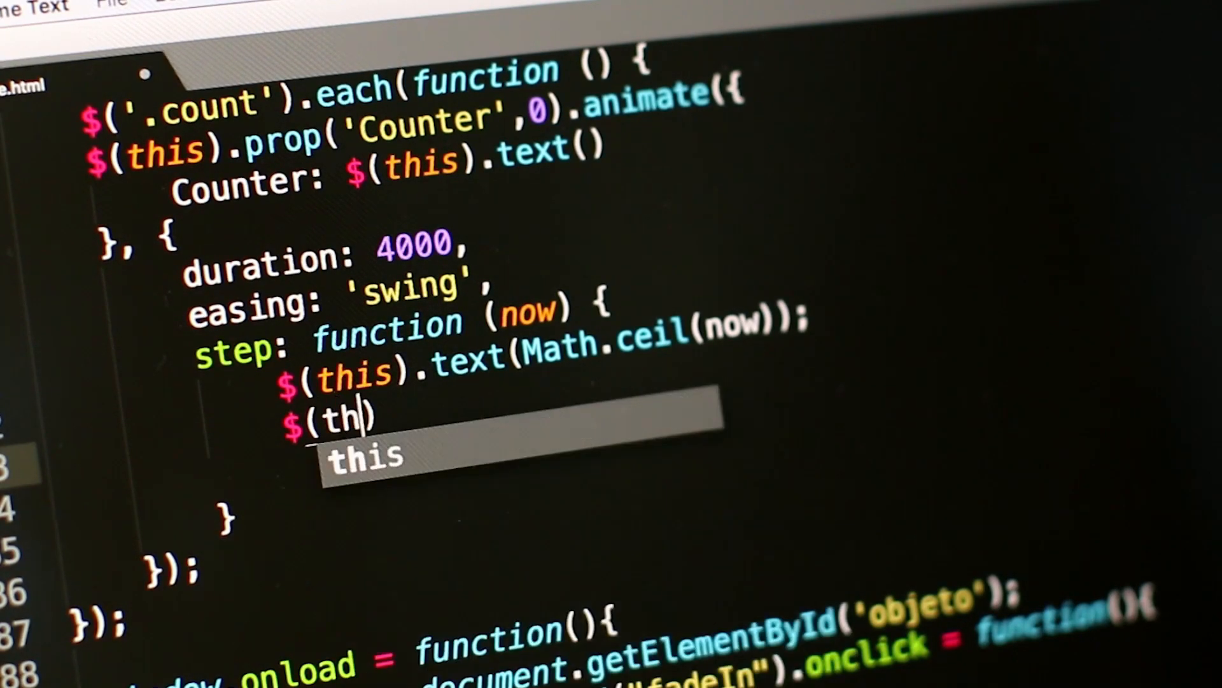
text(is).h)
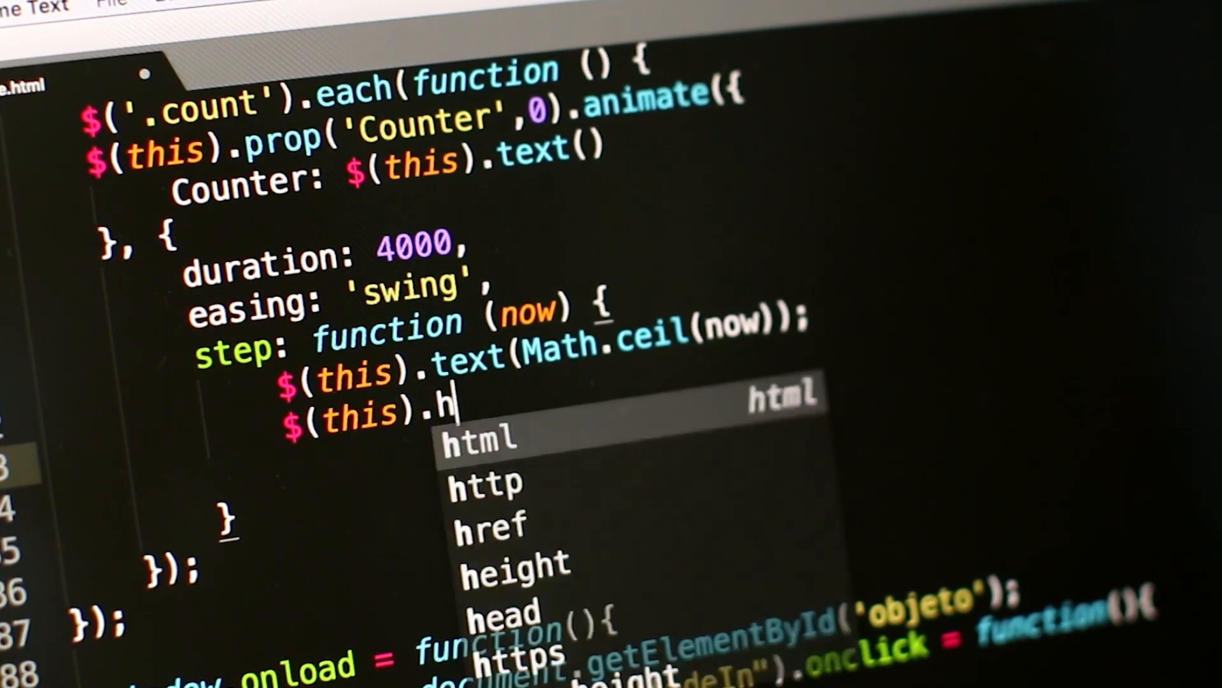